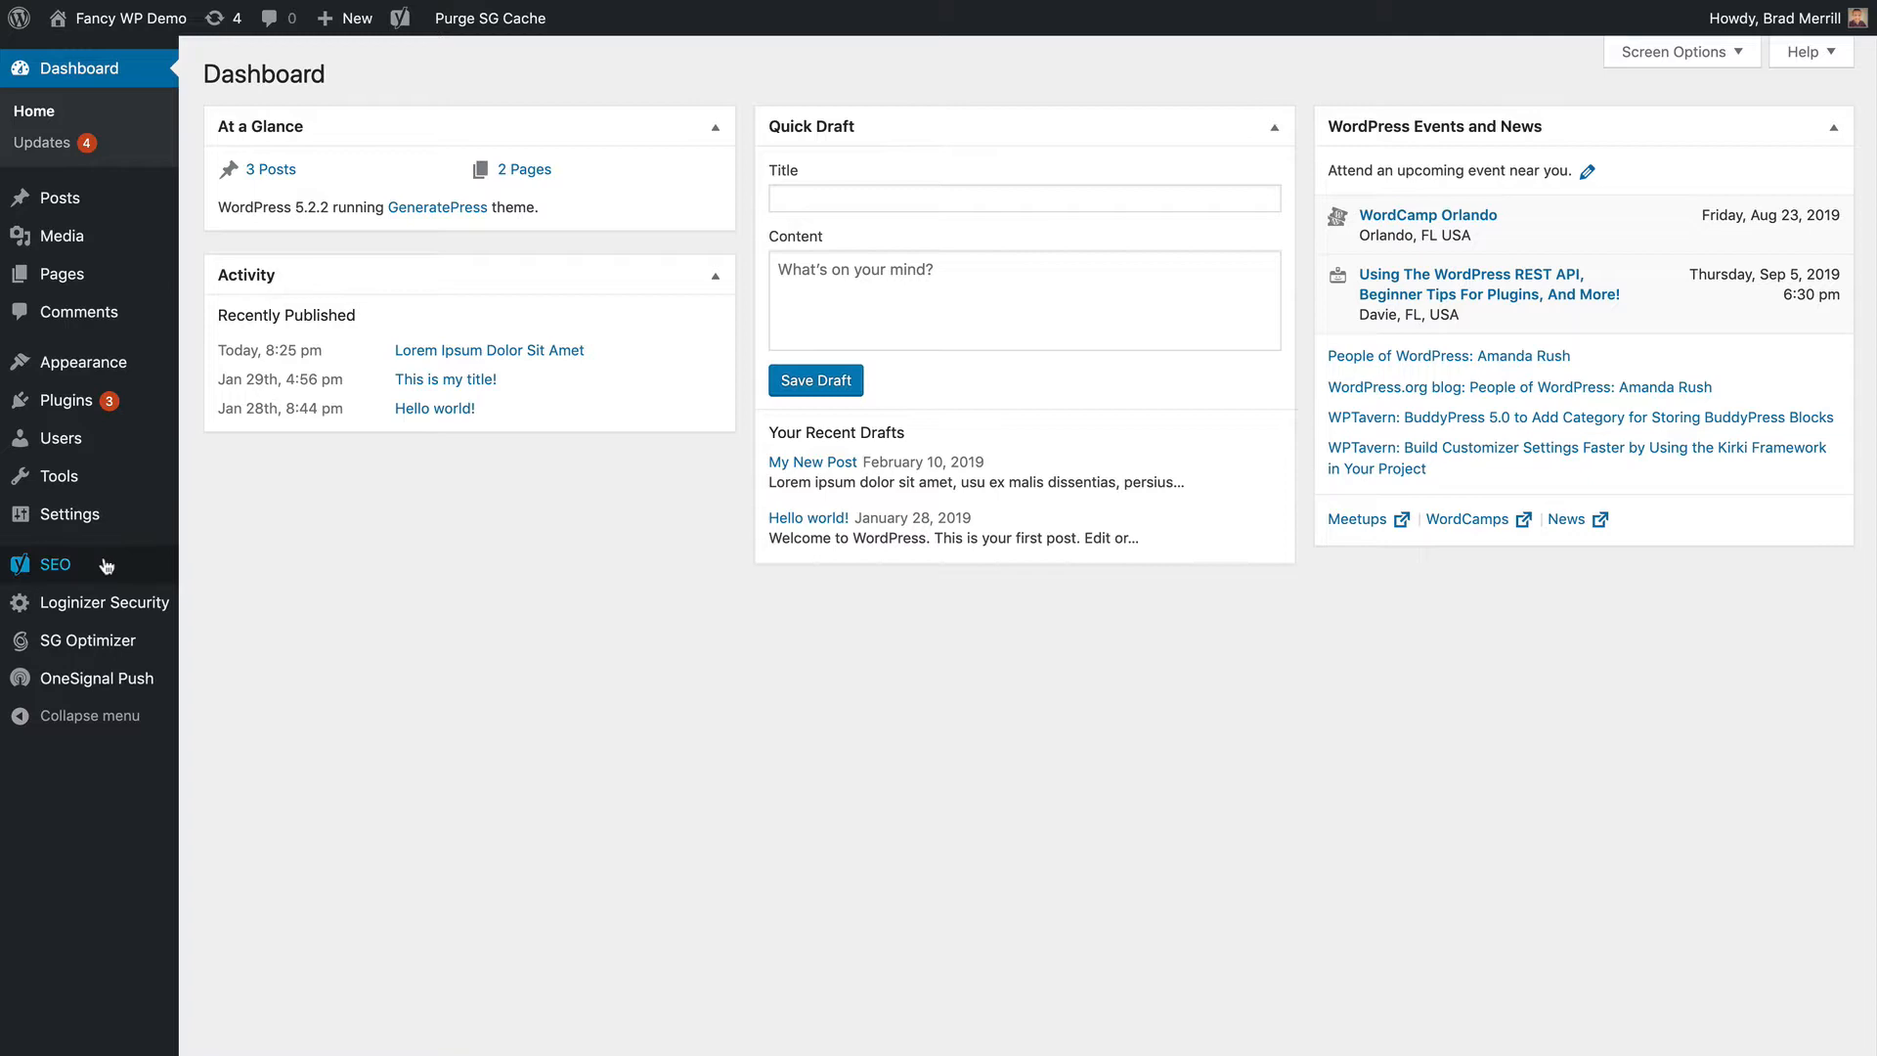
mouse_move(57, 563)
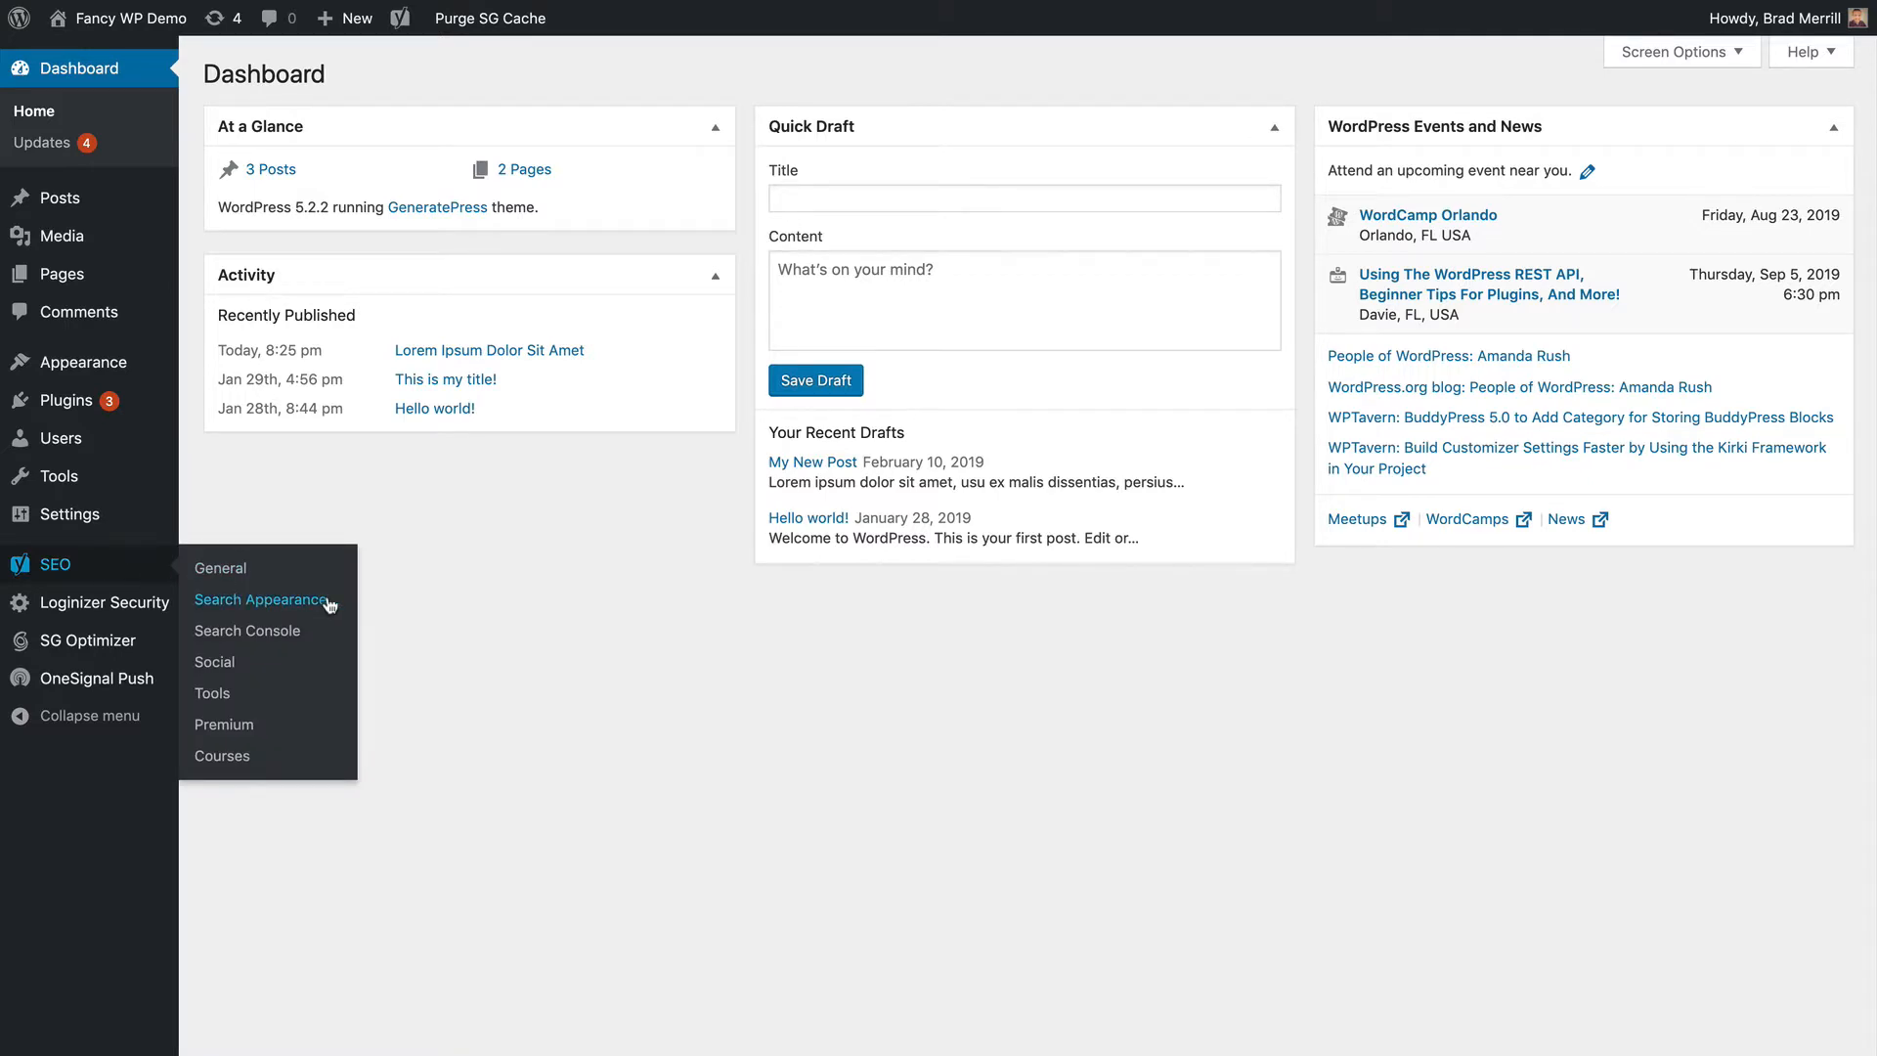
Step: Reach Yoast SEO's Search Appearance settings from the admin sidebar
left_click(260, 600)
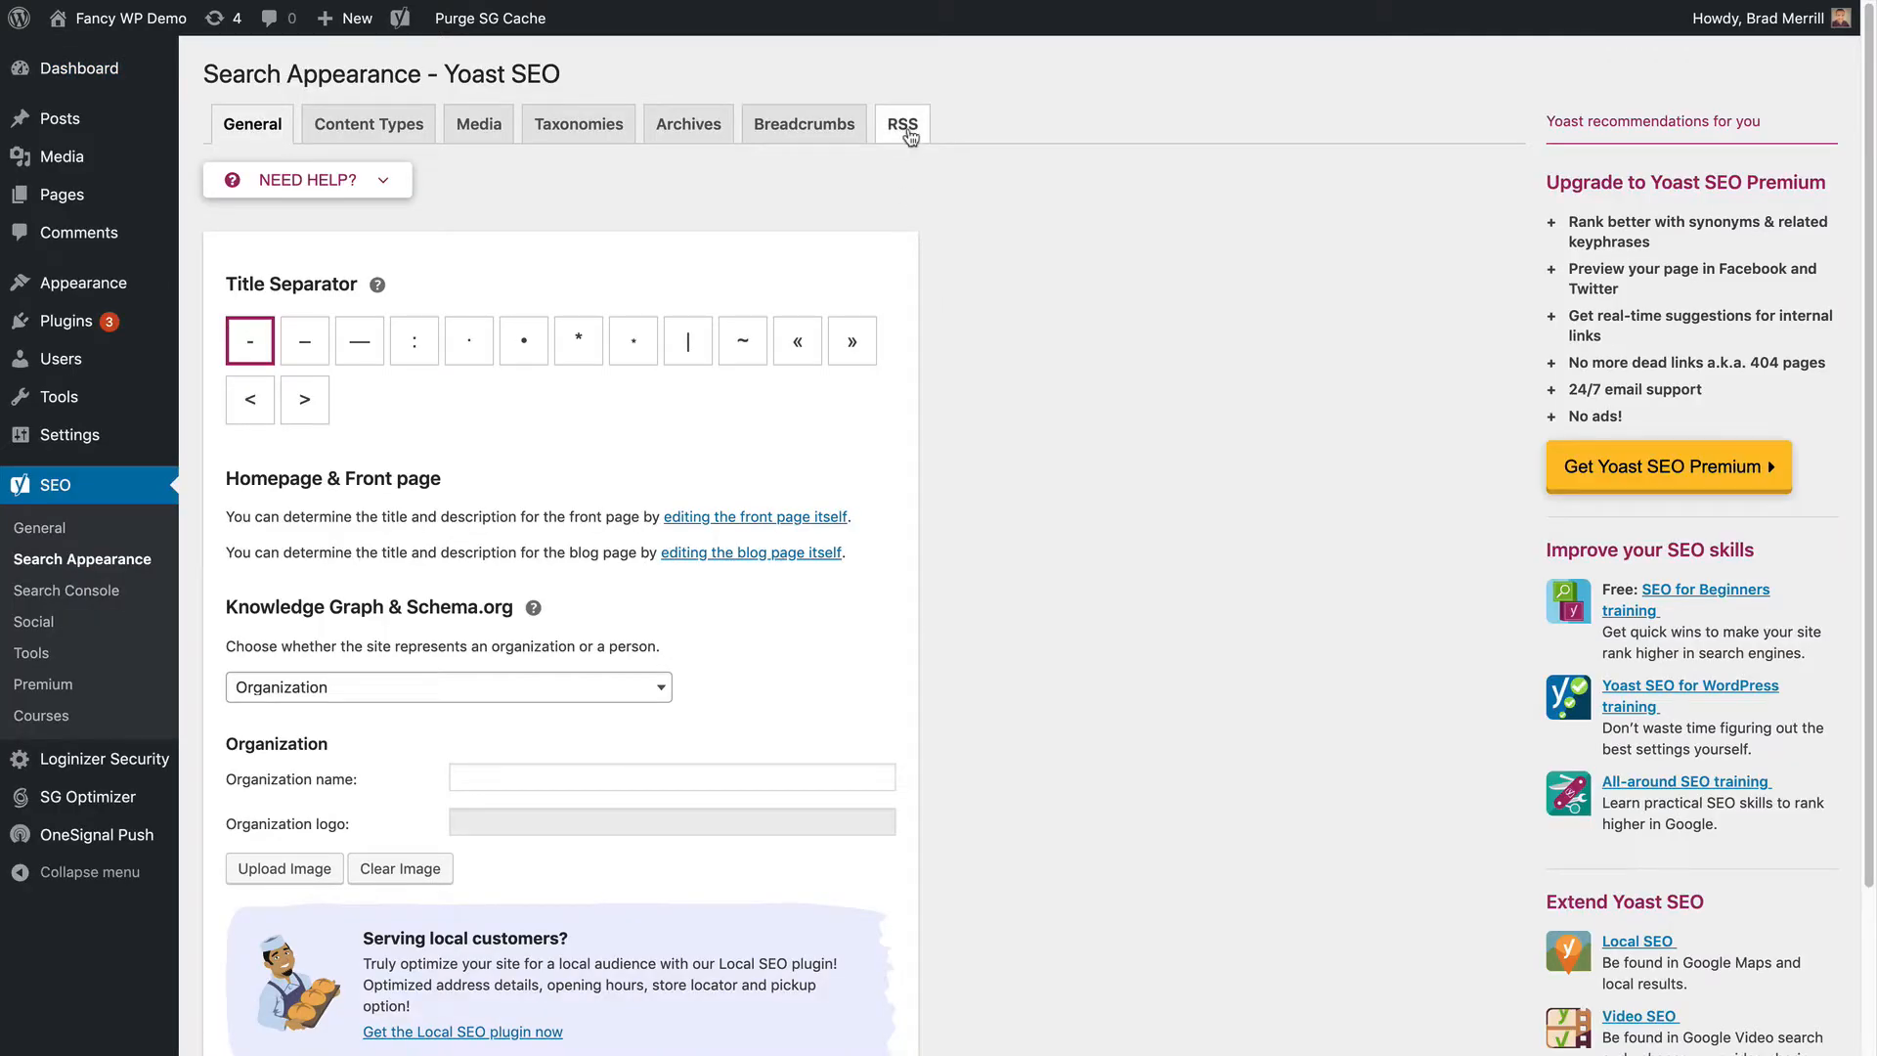
Step: Switch to the RSS feed settings showing content added before and after each post
left_click(901, 123)
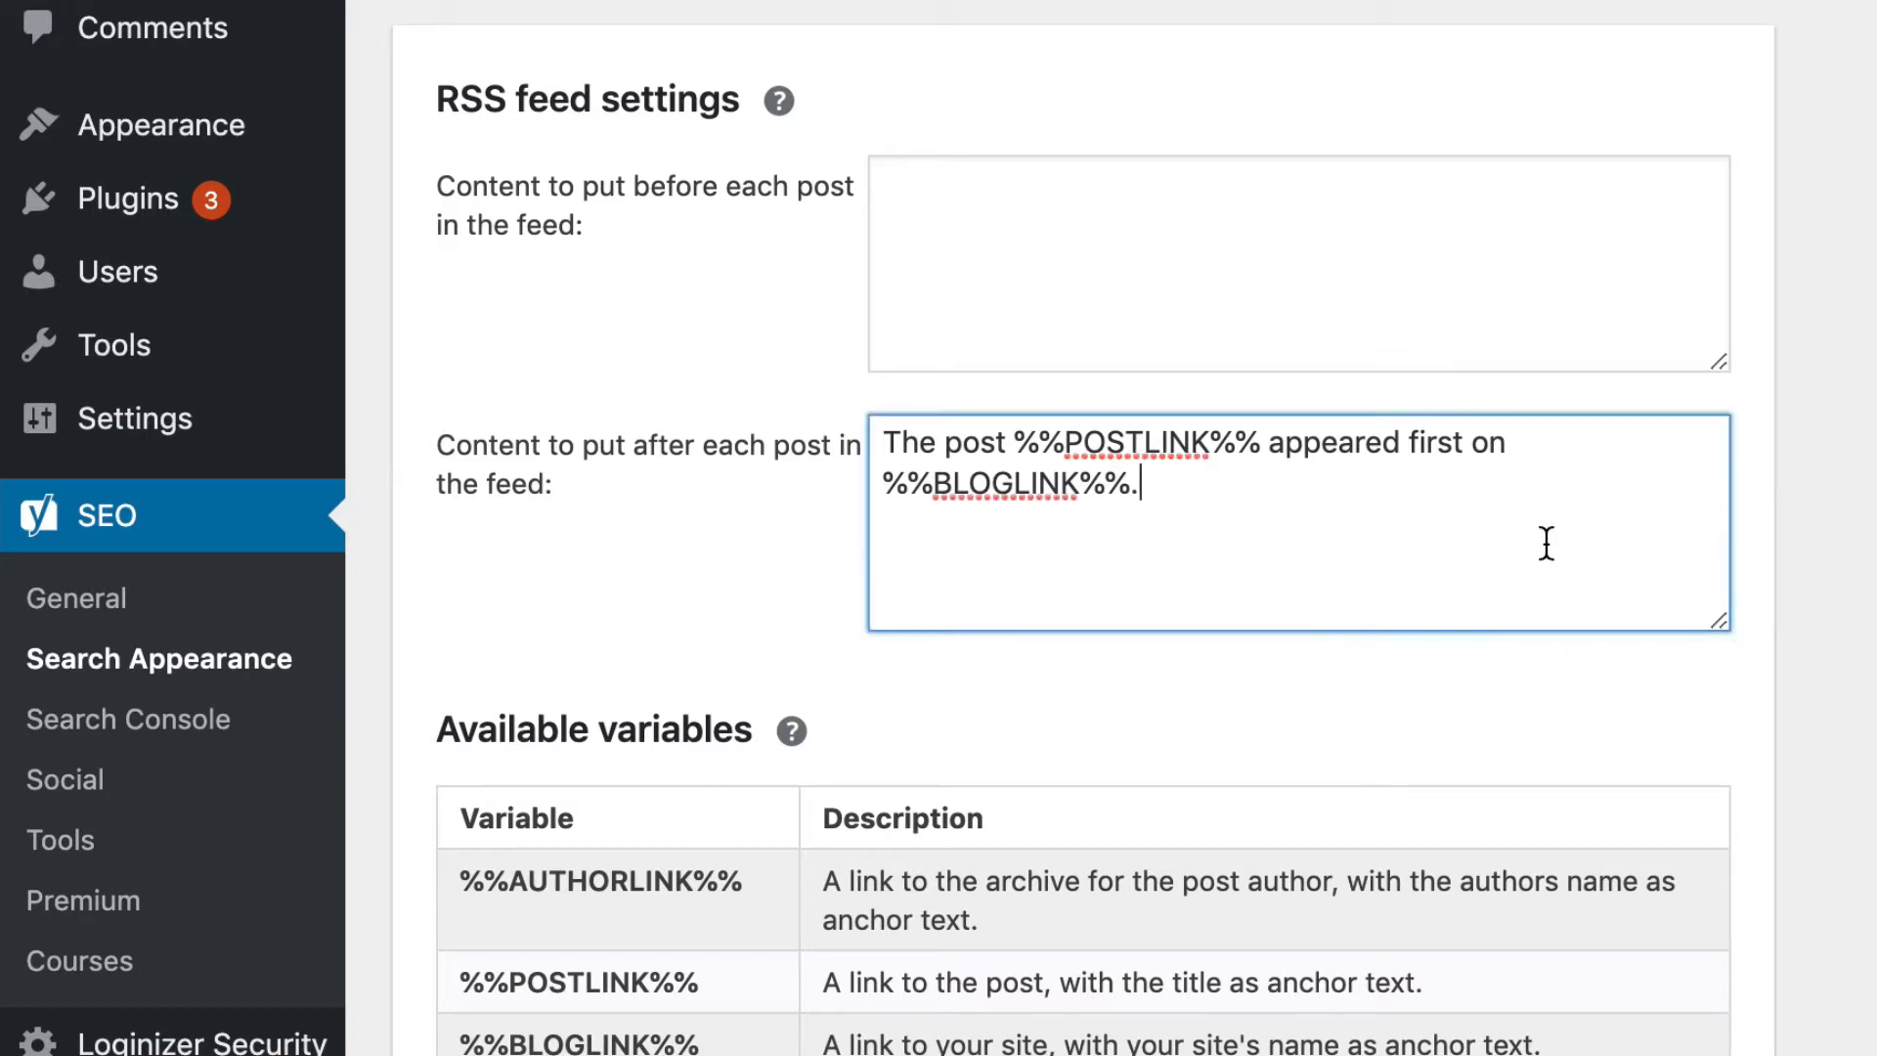
mouse_move(1654, 552)
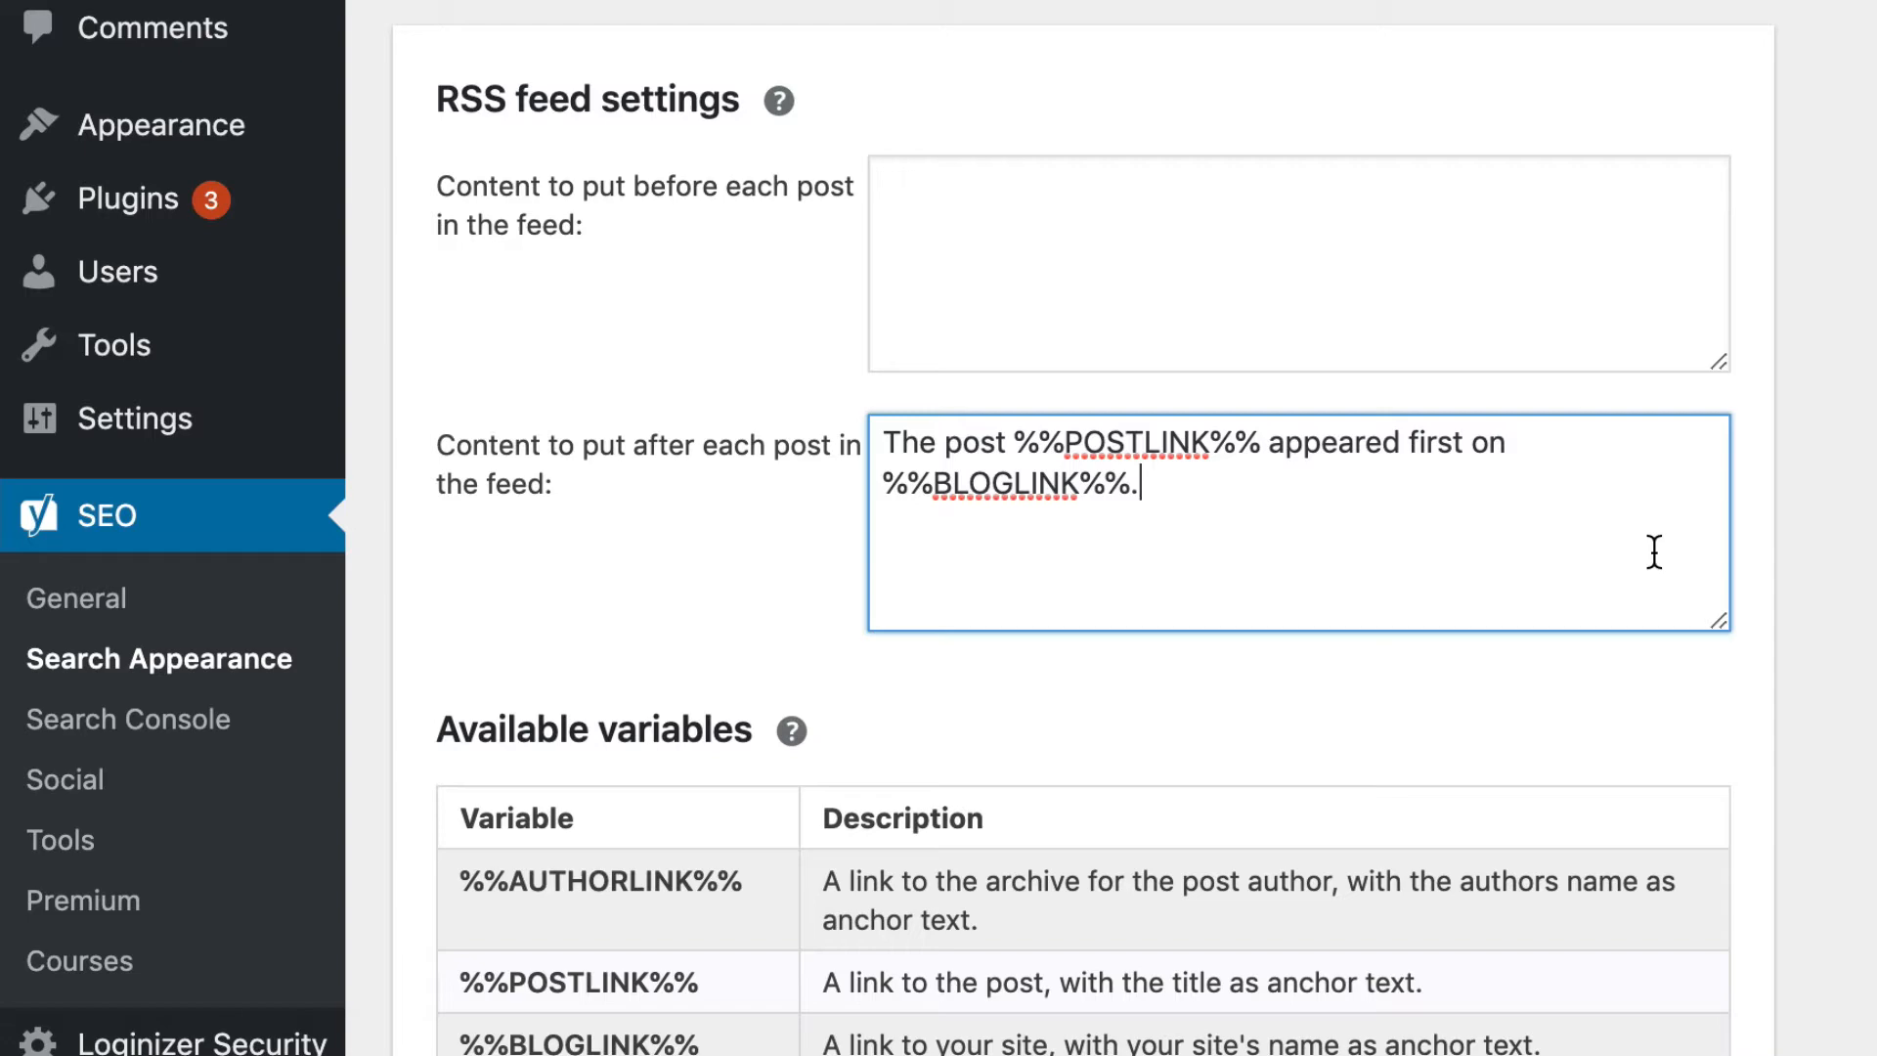
mouse_move(1298, 539)
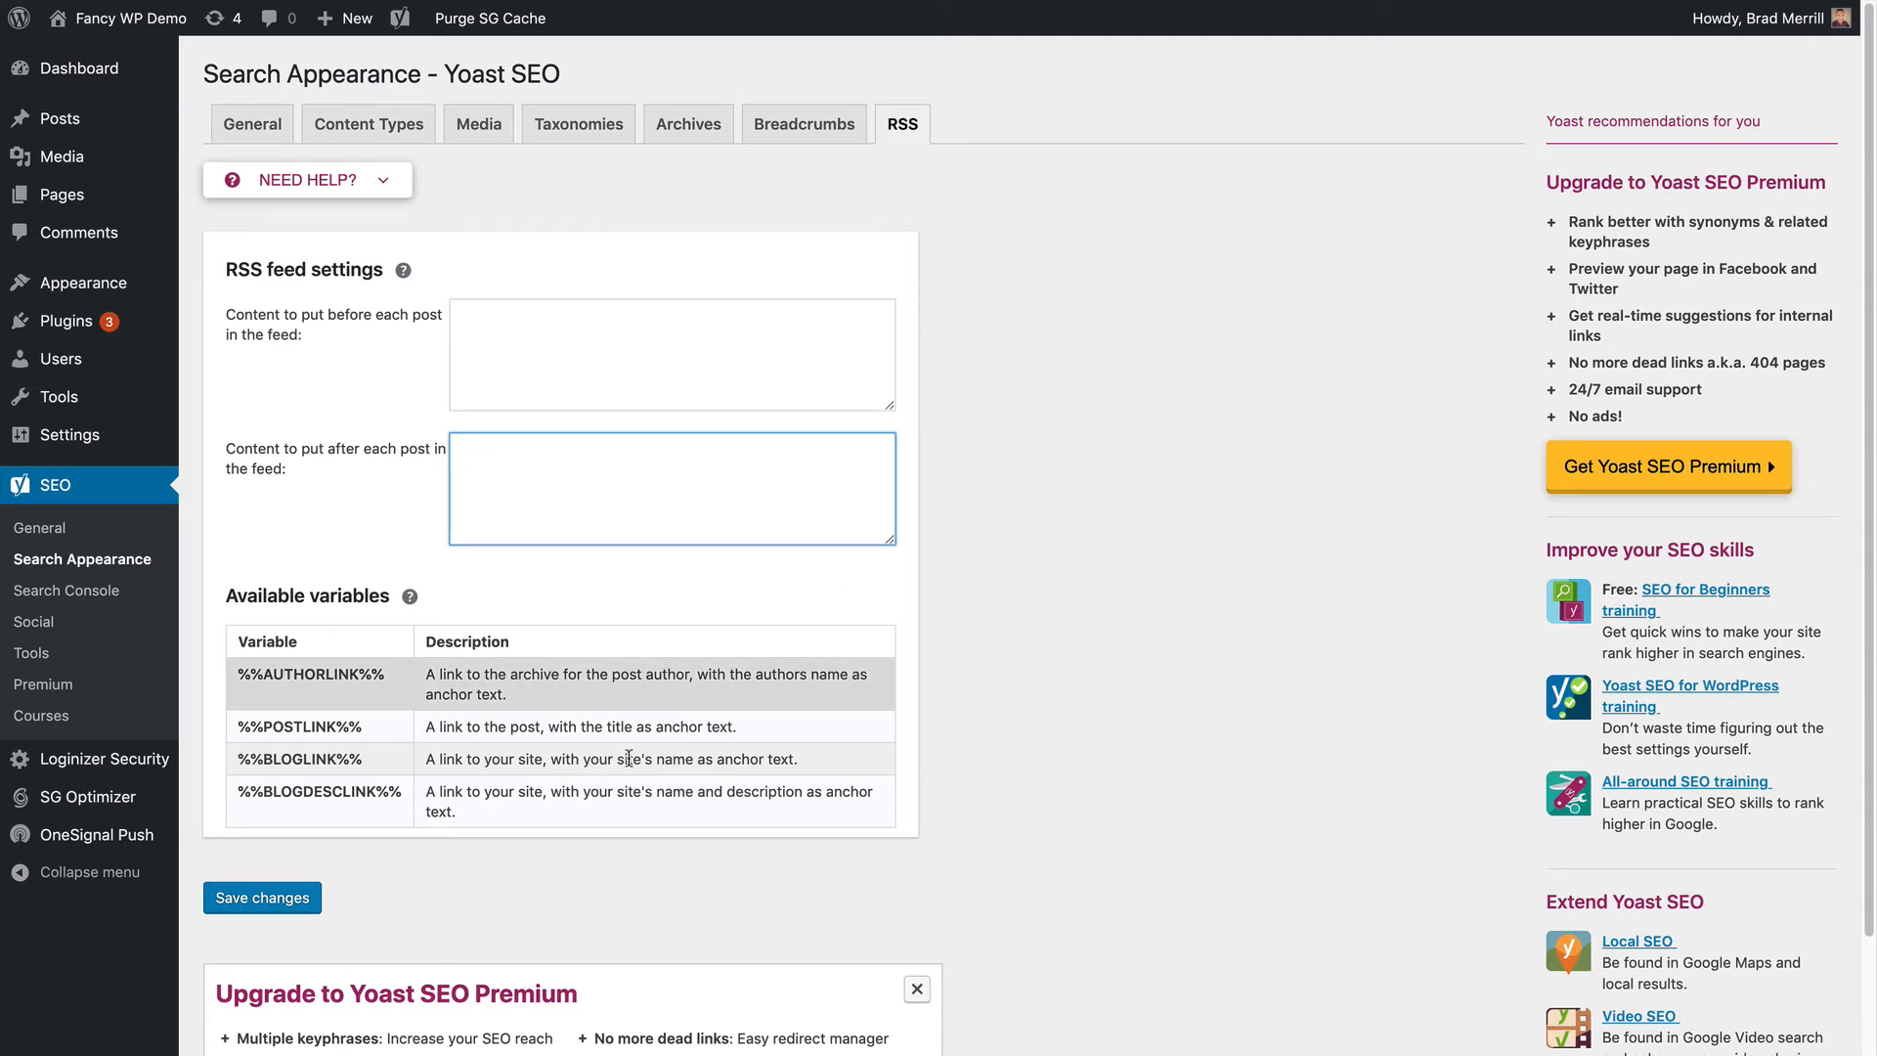
Step: Save the RSS settings with the 'content after each post' box left empty
left_click(260, 898)
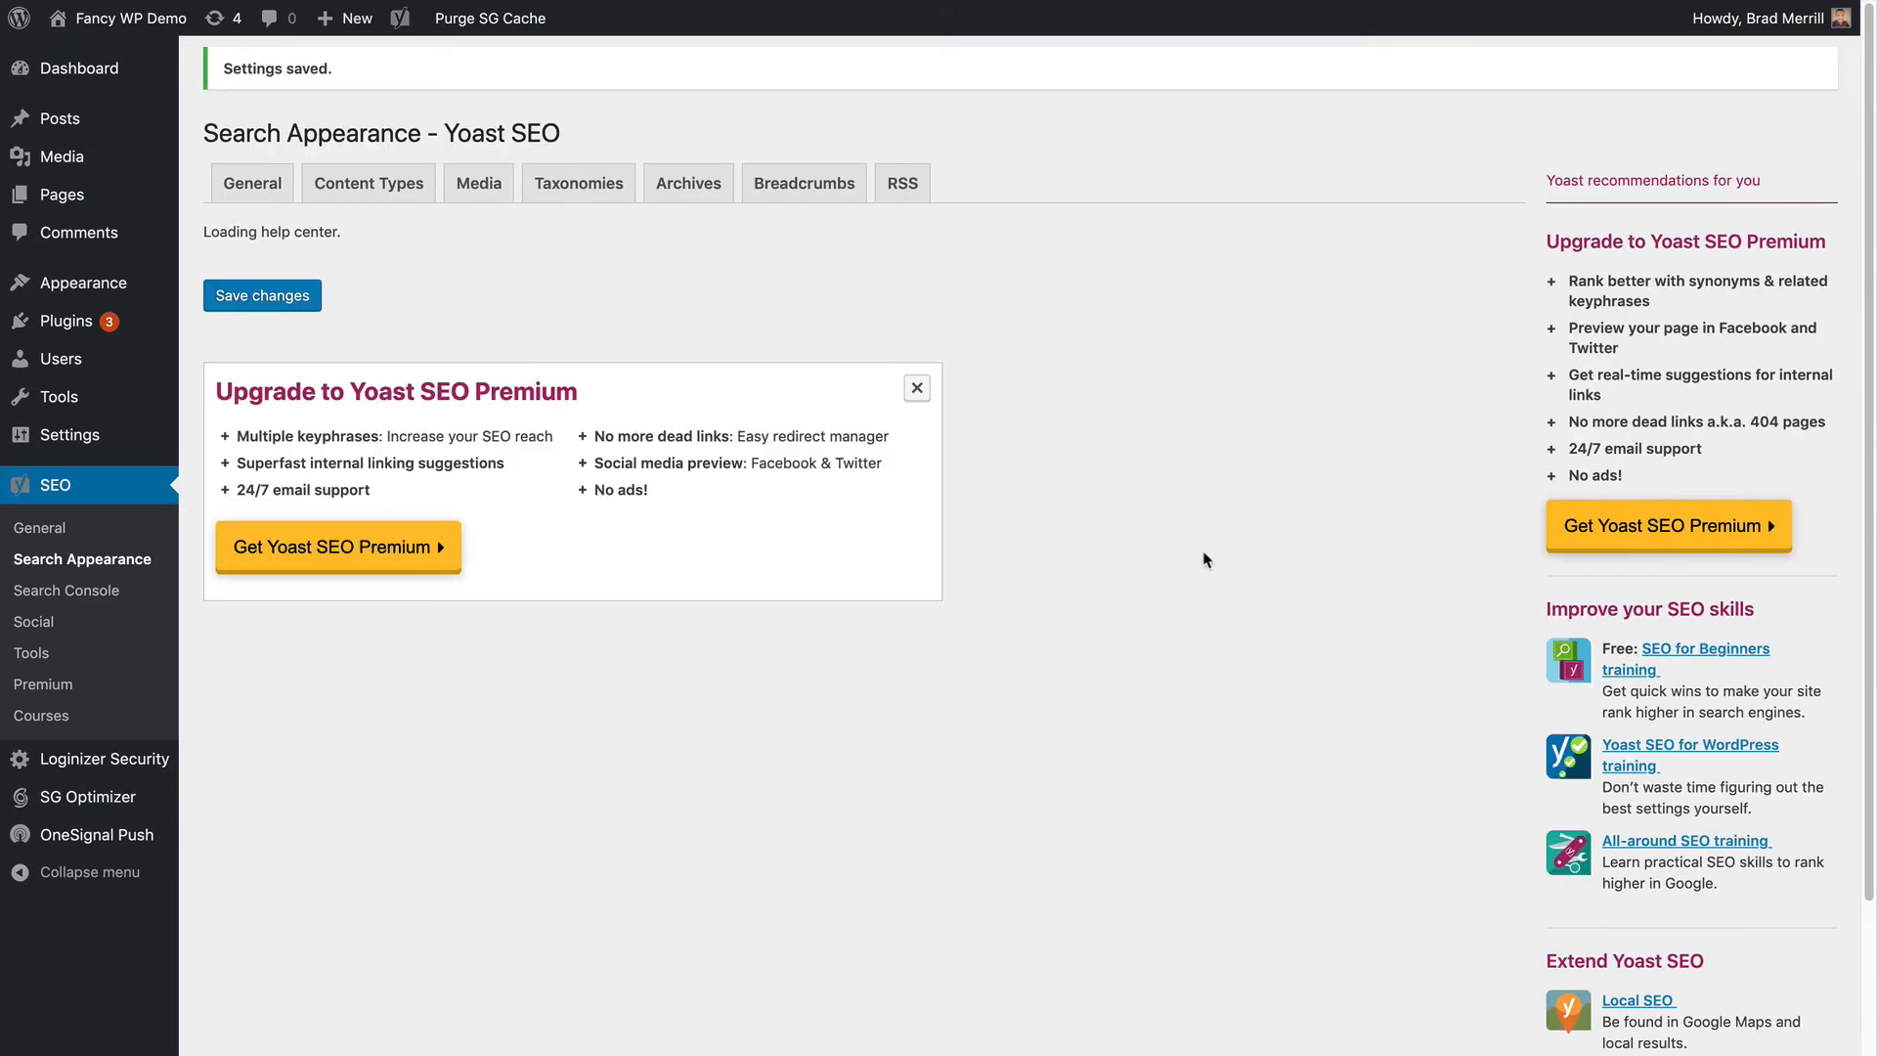
left_click(899, 182)
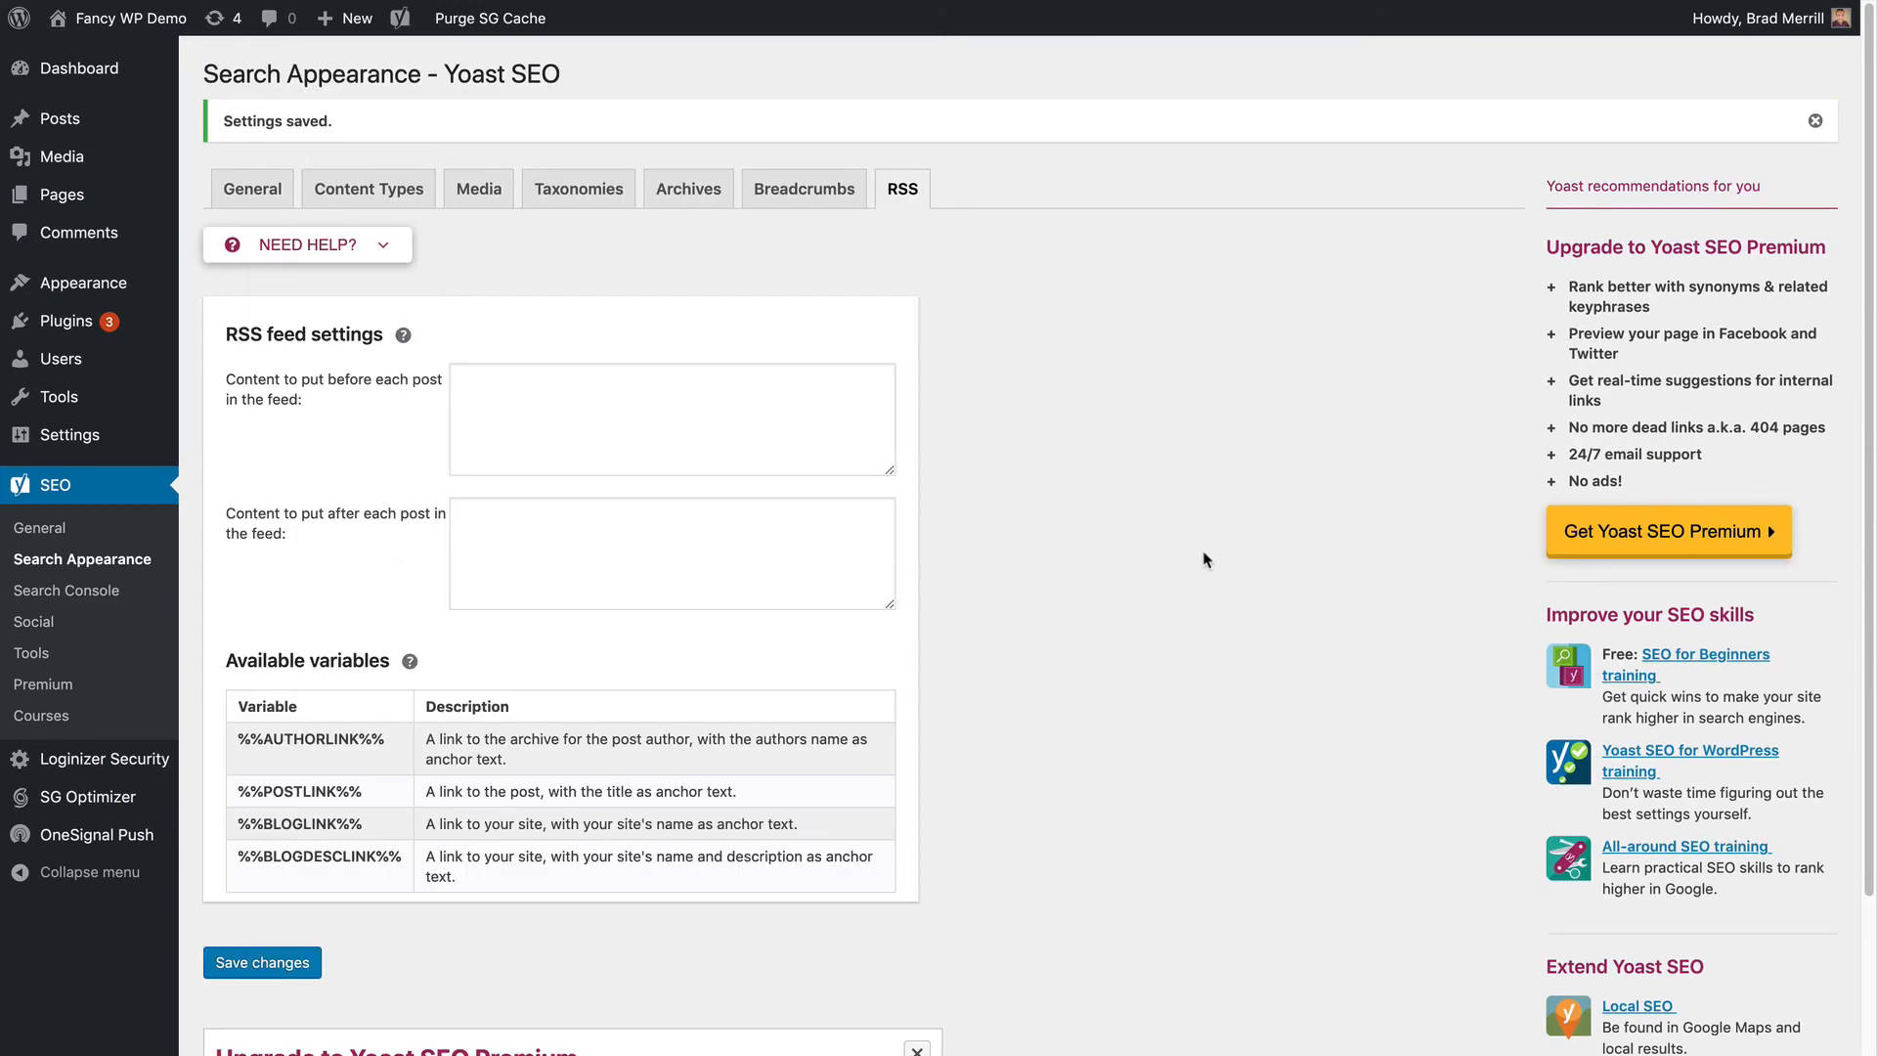